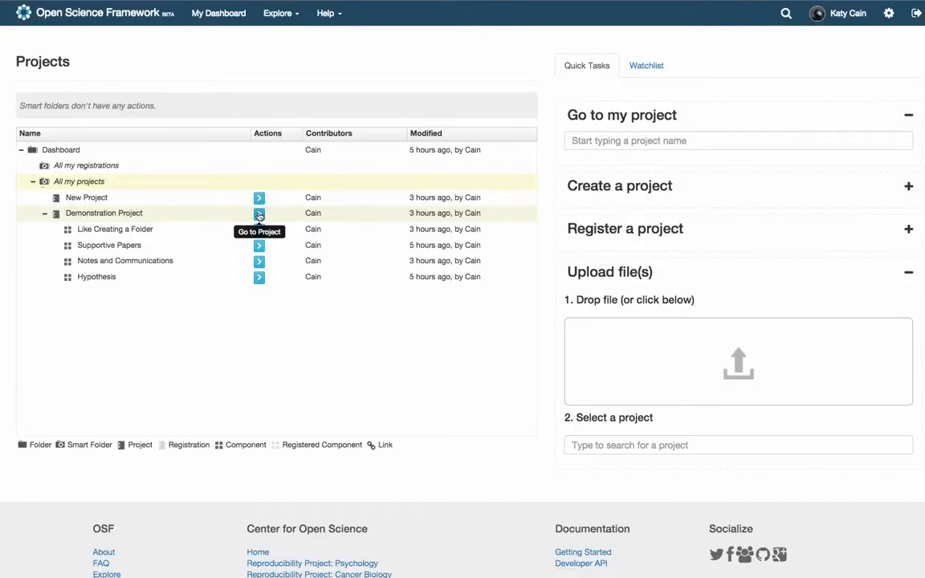
- Go to the Demonstration Project page from the dashboard Projects grid
click(259, 213)
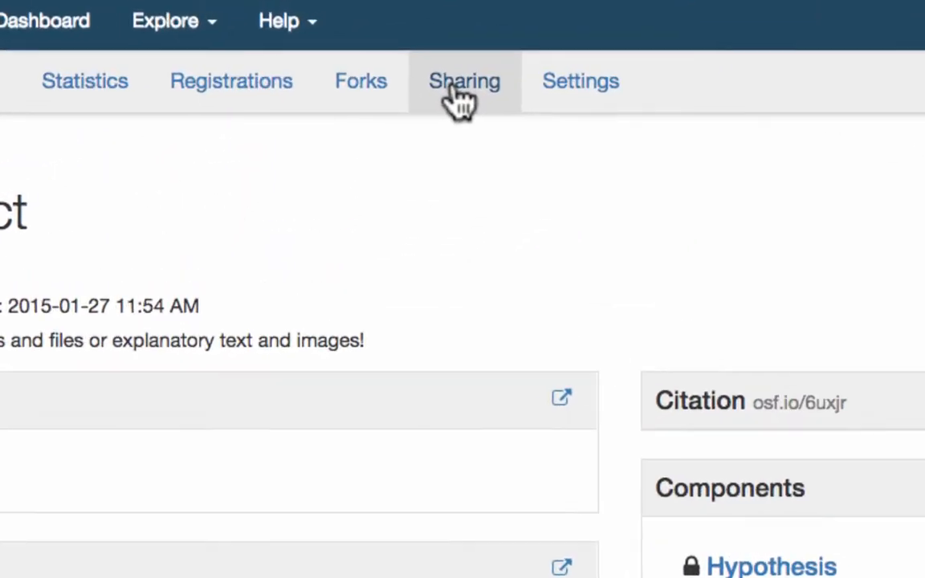
- Search users for 'tim' and queue tim tom as a contributor with Administrator permission
click(464, 81)
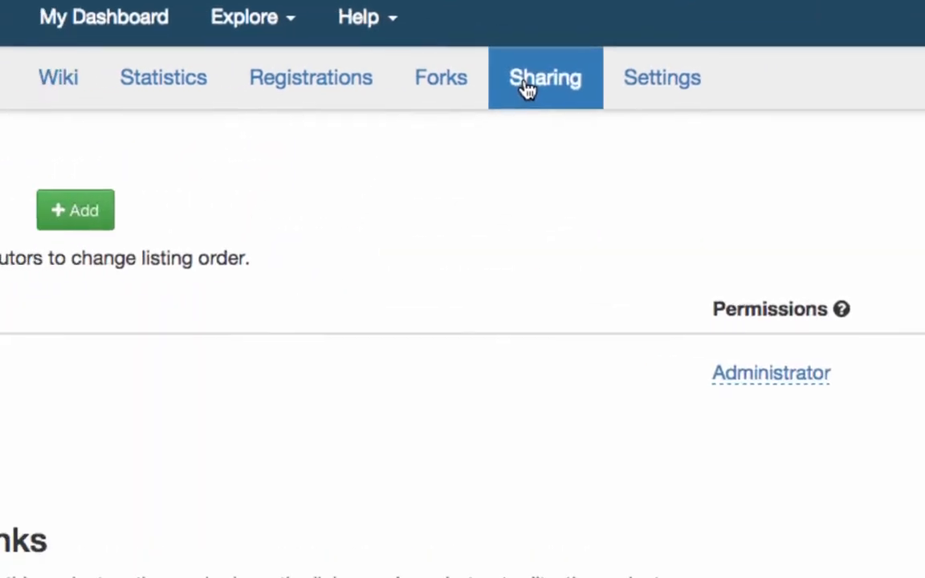
click(75, 210)
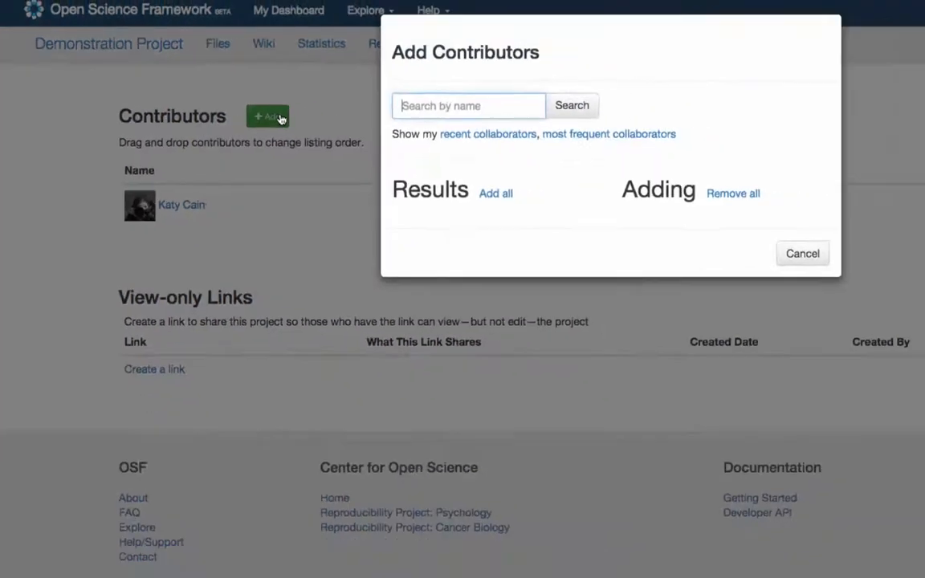
text(t)
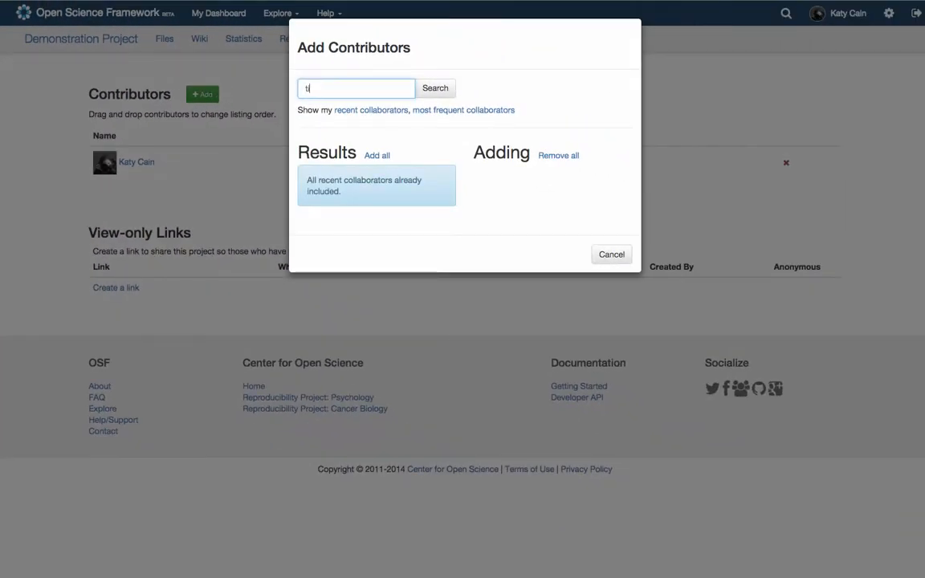
text(im)
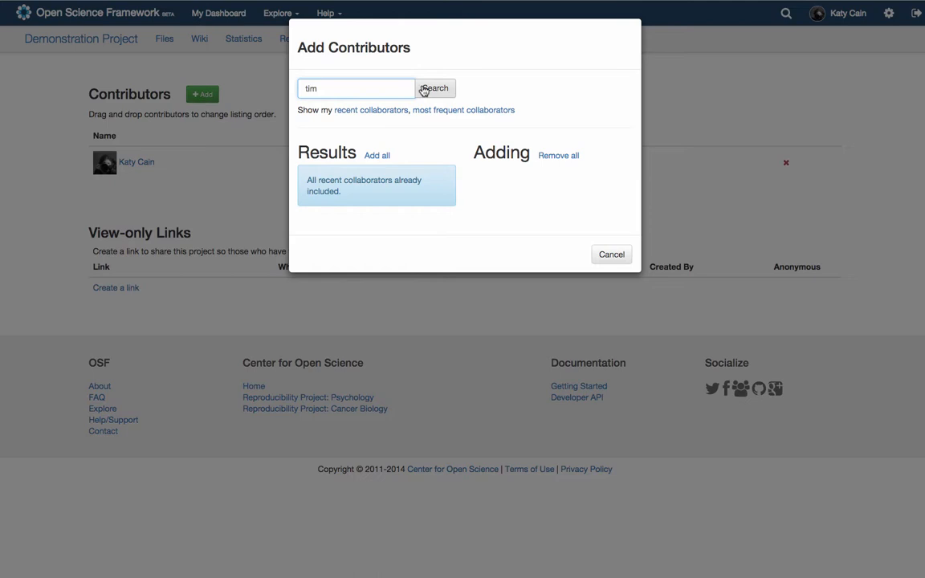
click(434, 89)
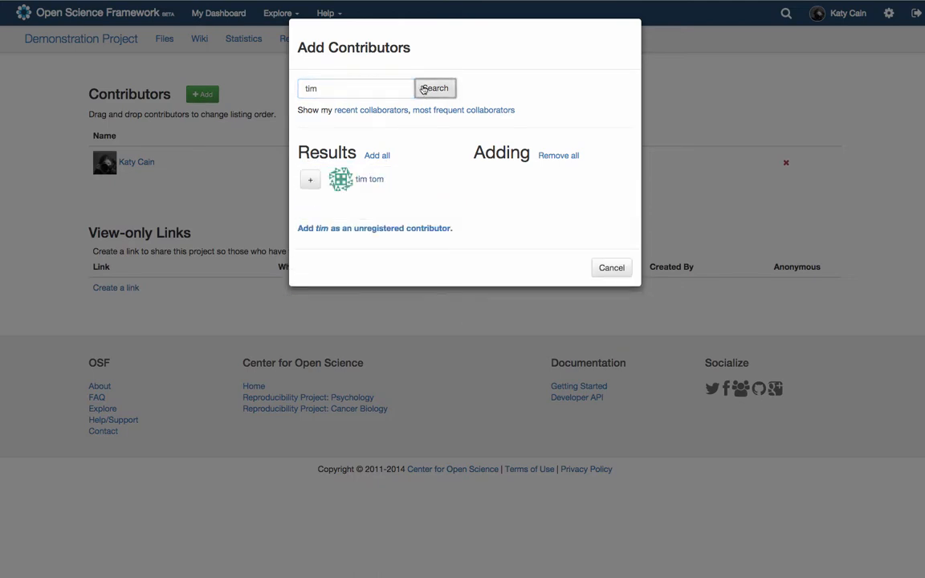
click(310, 179)
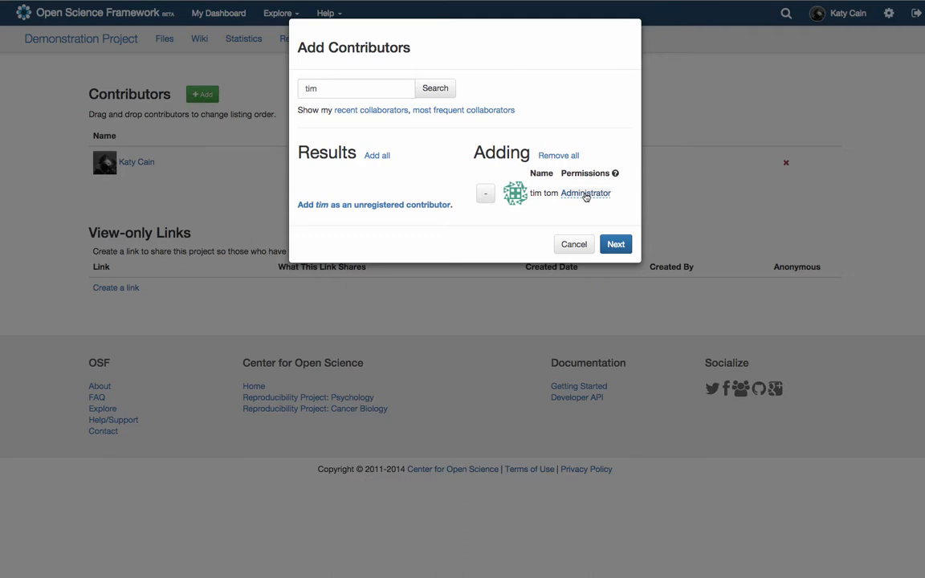
click(585, 192)
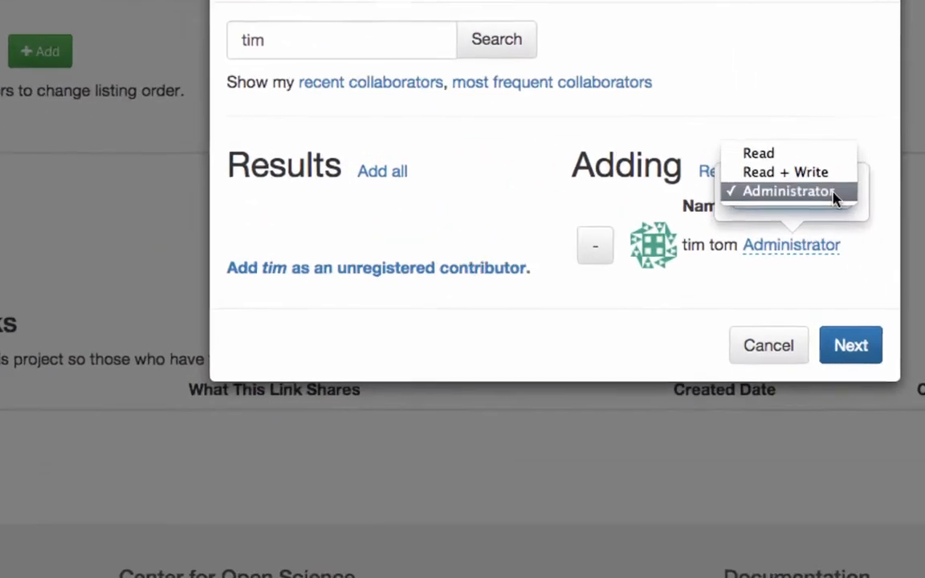
click(789, 190)
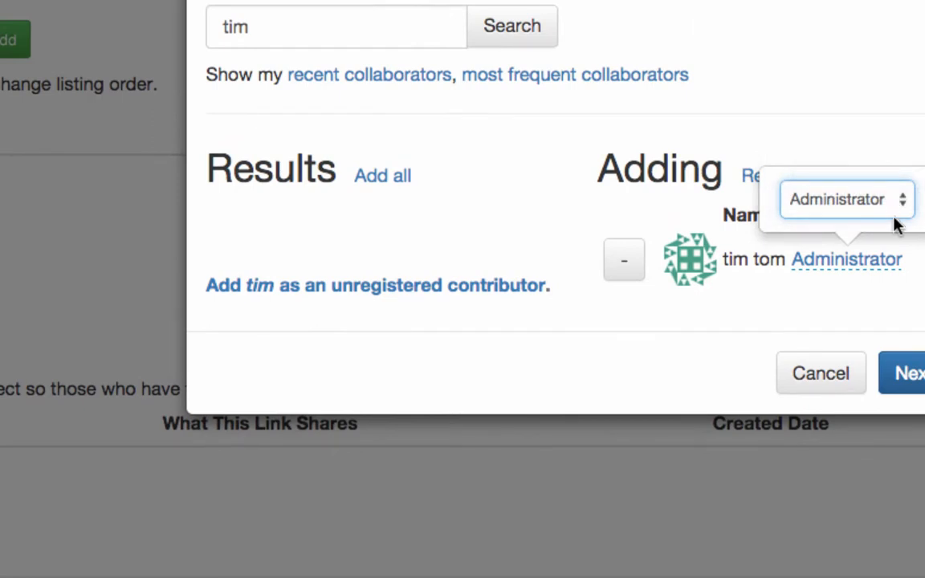
mouse_move(907, 354)
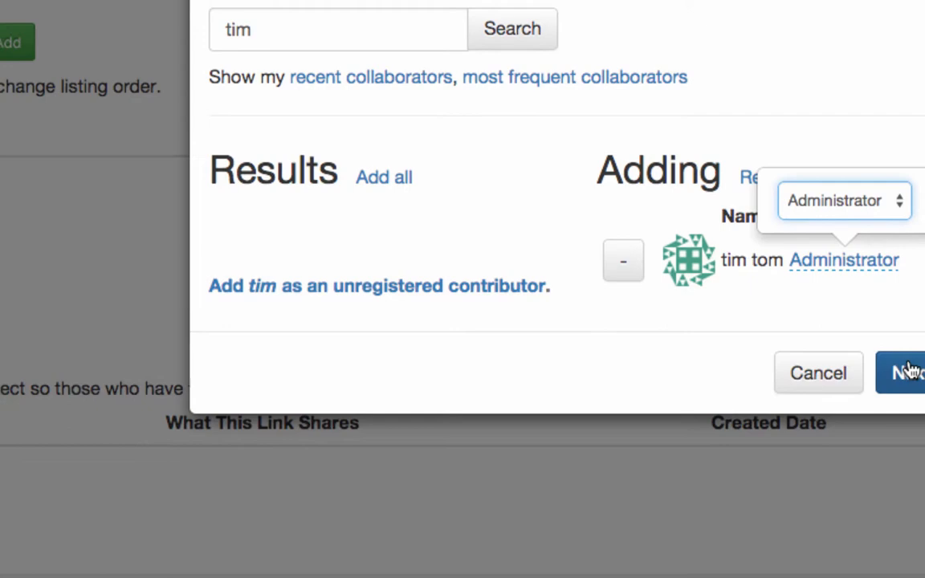
- Add tim tom to Hypothesis and Like Creating a Folder, excluding Notes and Communications
click(907, 372)
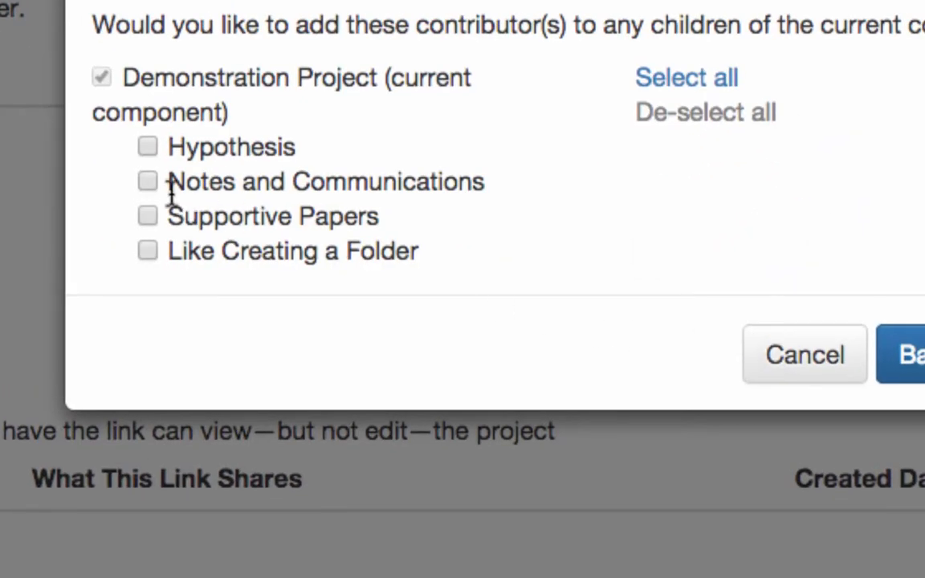
click(148, 181)
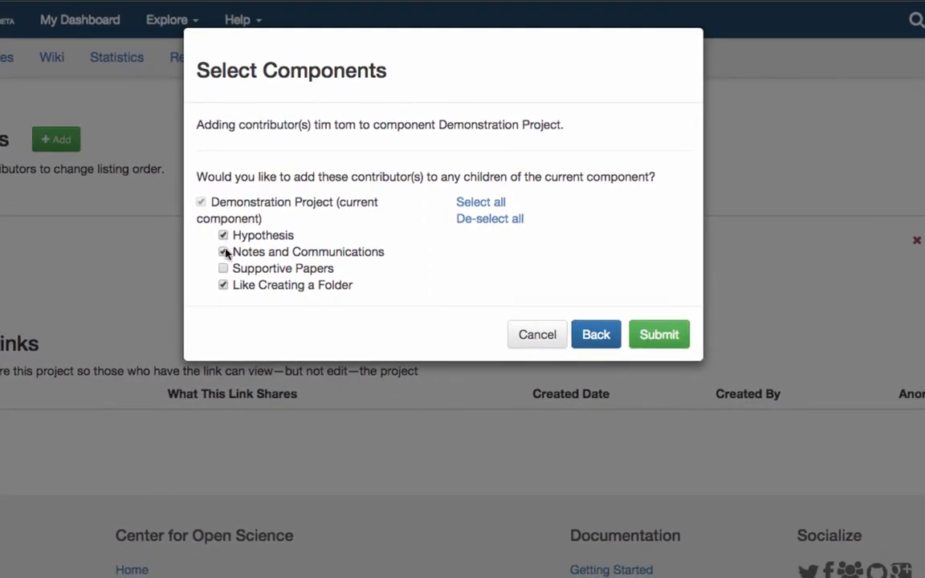
click(223, 251)
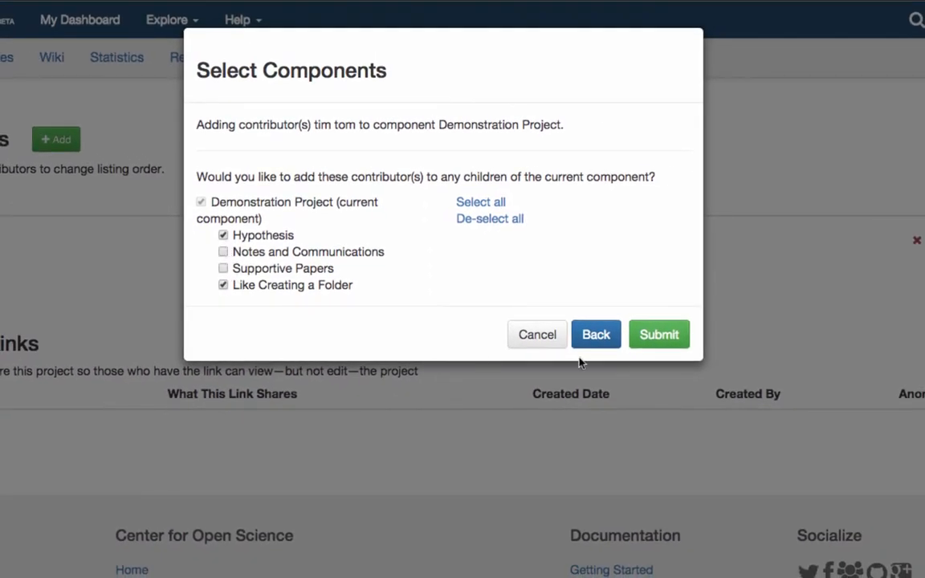
click(658, 334)
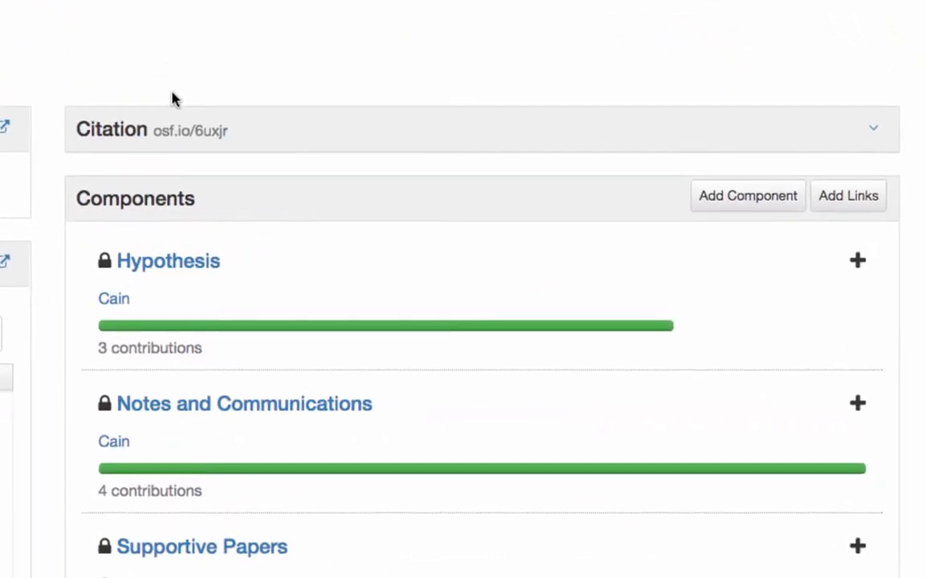
mouse_move(731, 122)
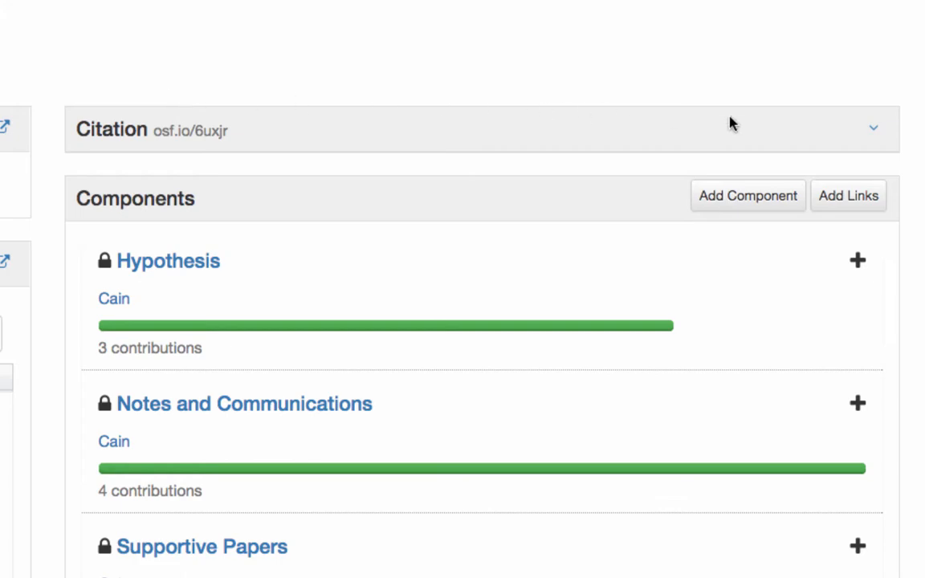
- Show the APA, MLA and Chicago citations, then uncheck tim tom's Visibility on Sharing
click(871, 128)
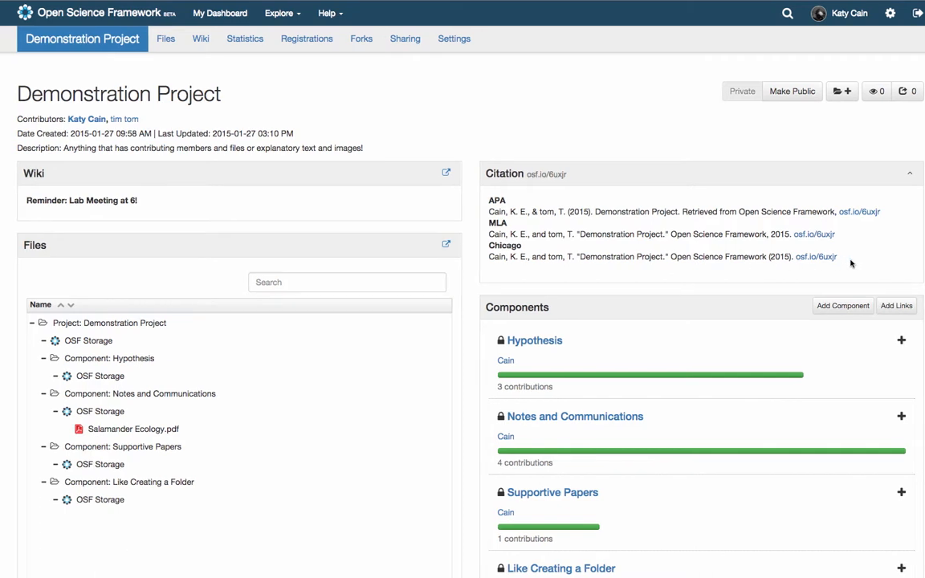
mouse_move(866, 264)
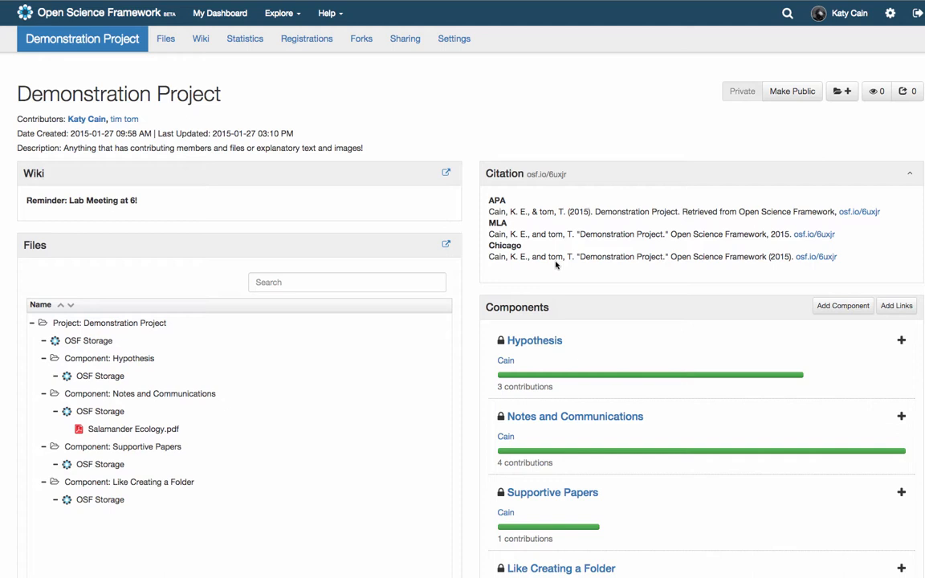
drag(487, 256, 574, 256)
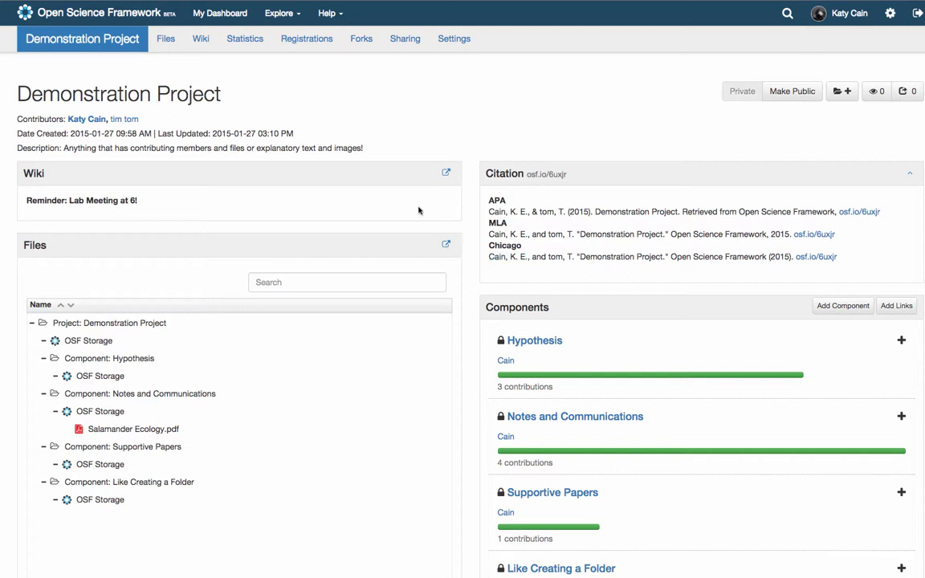
click(405, 38)
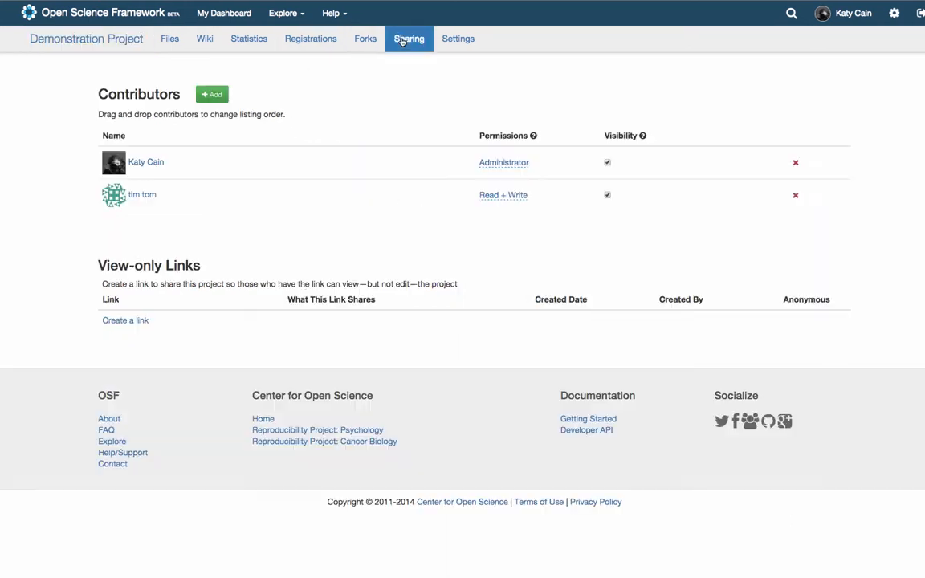
click(608, 195)
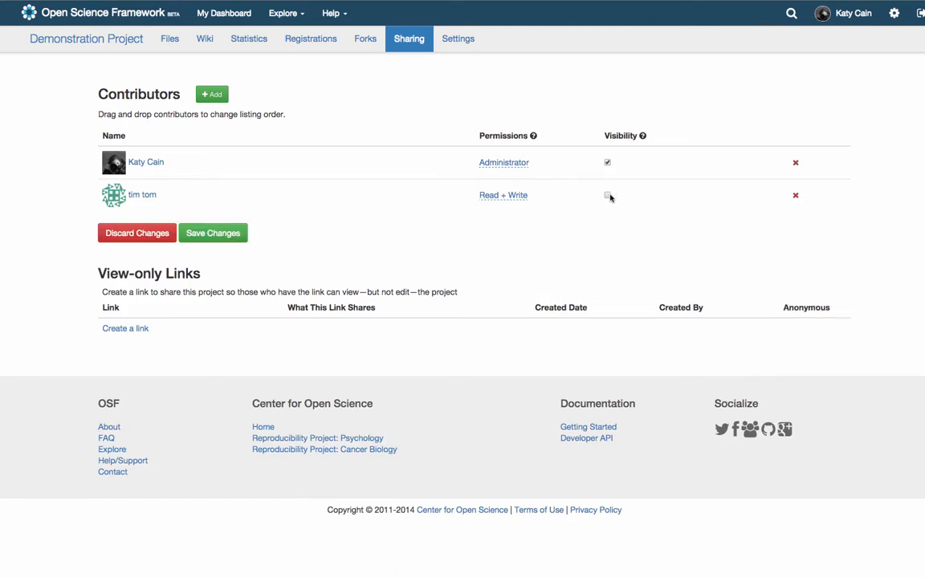